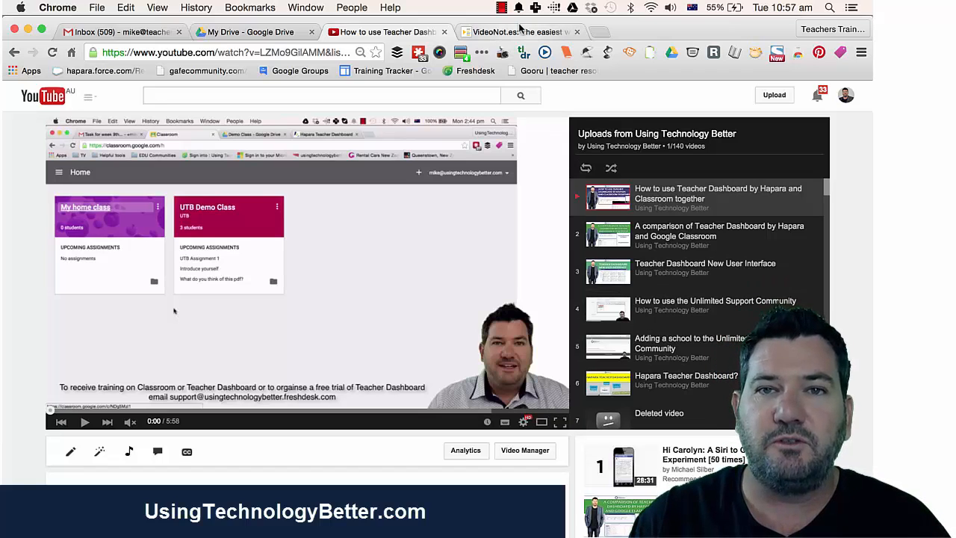
# Switch to the VideoNot.es page showing its synchronized-notes home screen.
pyautogui.click(515, 32)
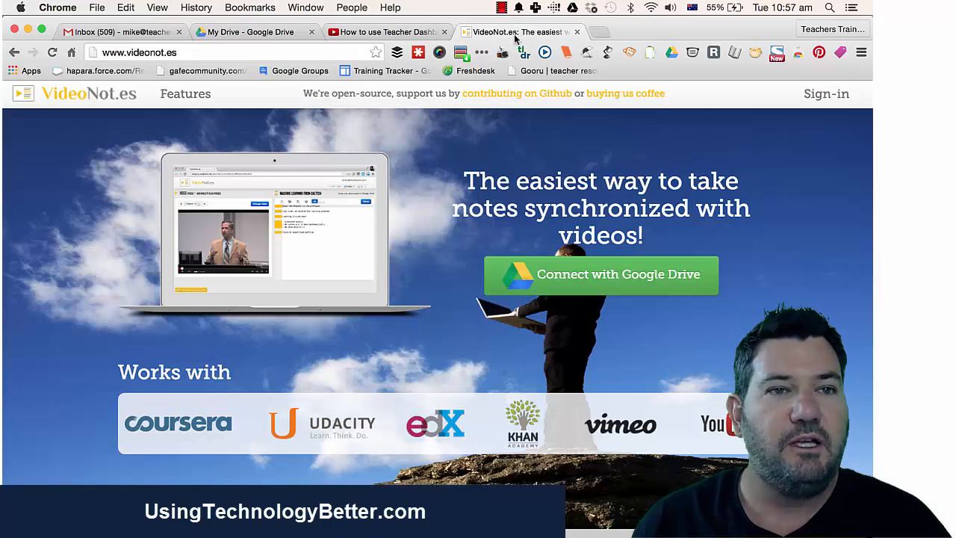
pyautogui.moveTo(517, 32)
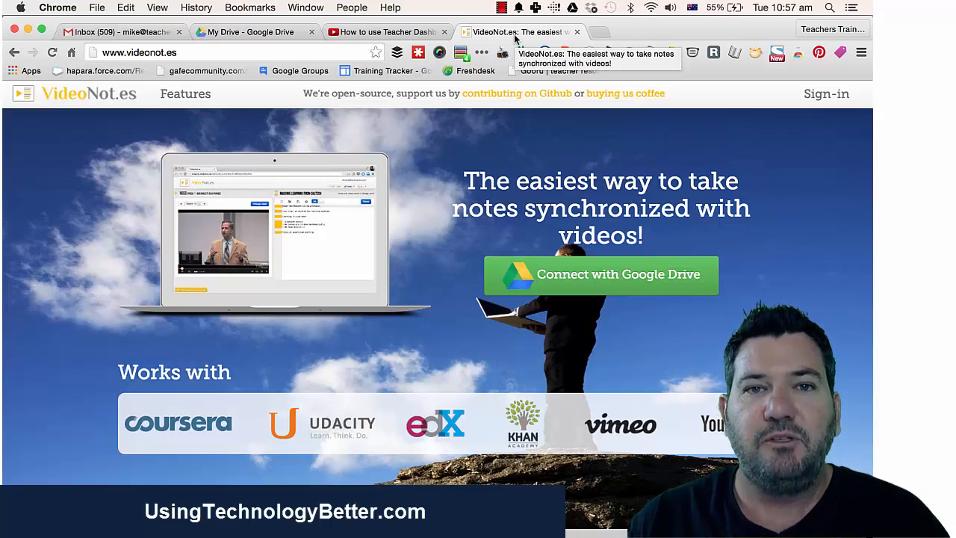
# Return to the YouTube page with the Teacher Dashboard and Classroom video.
pyautogui.click(385, 33)
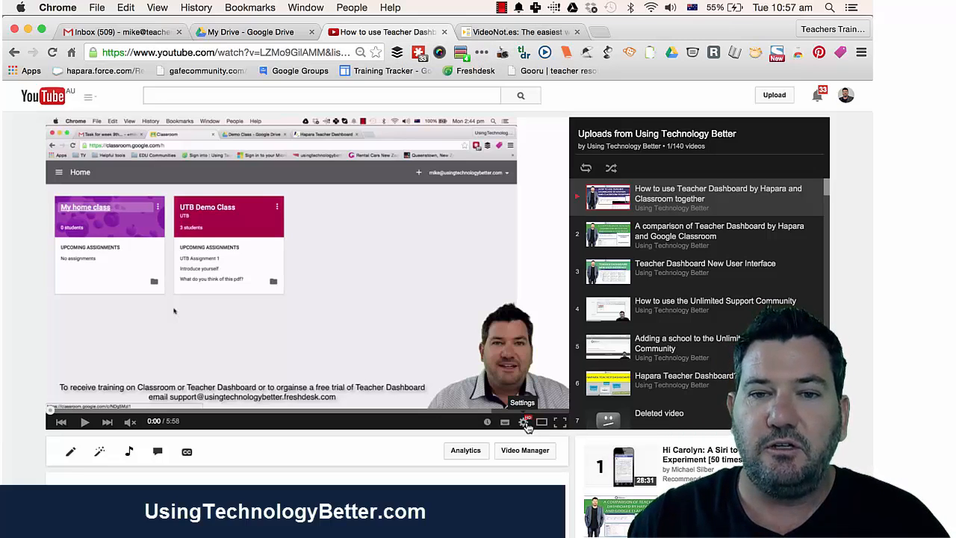
# Show the player's playback speed choices with 1.5 as the current speed.
pyautogui.click(523, 421)
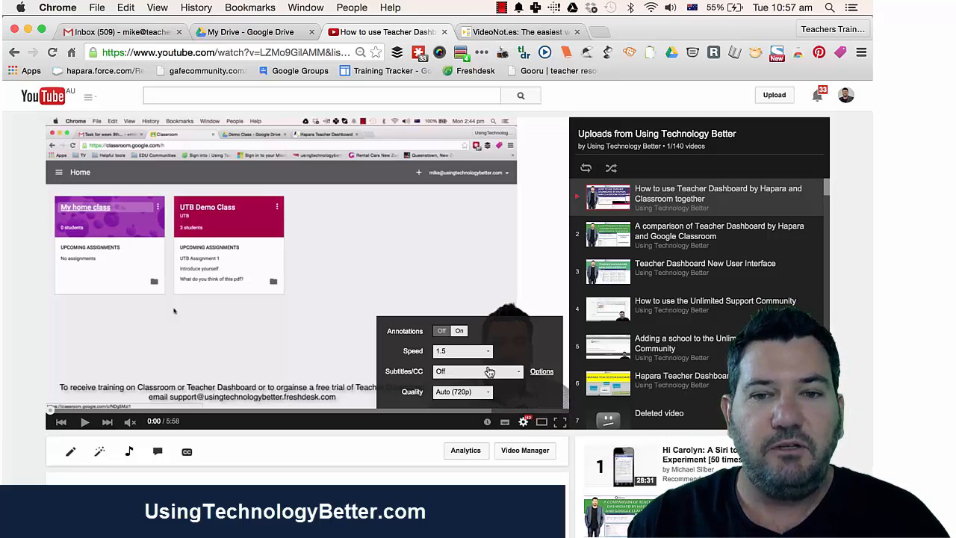
pyautogui.moveTo(490, 352)
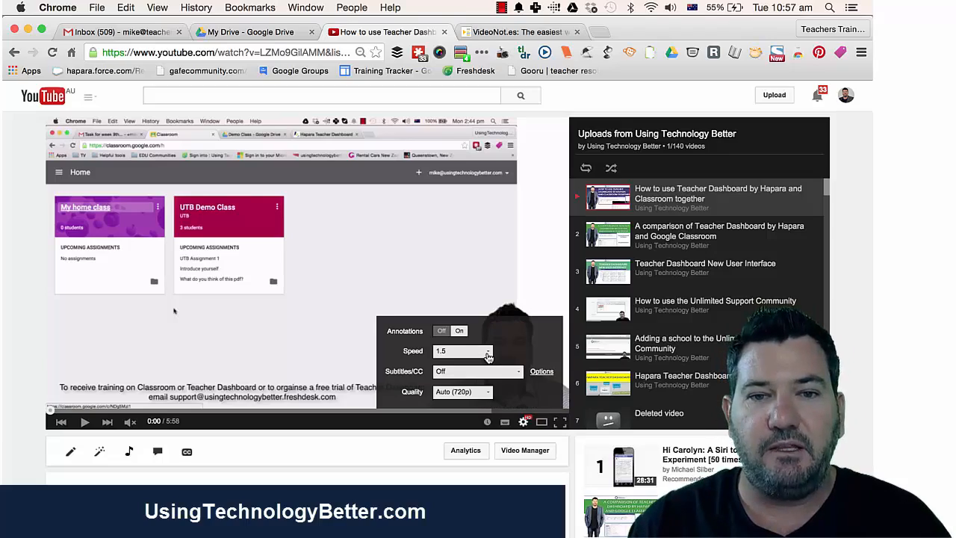
pyautogui.click(487, 351)
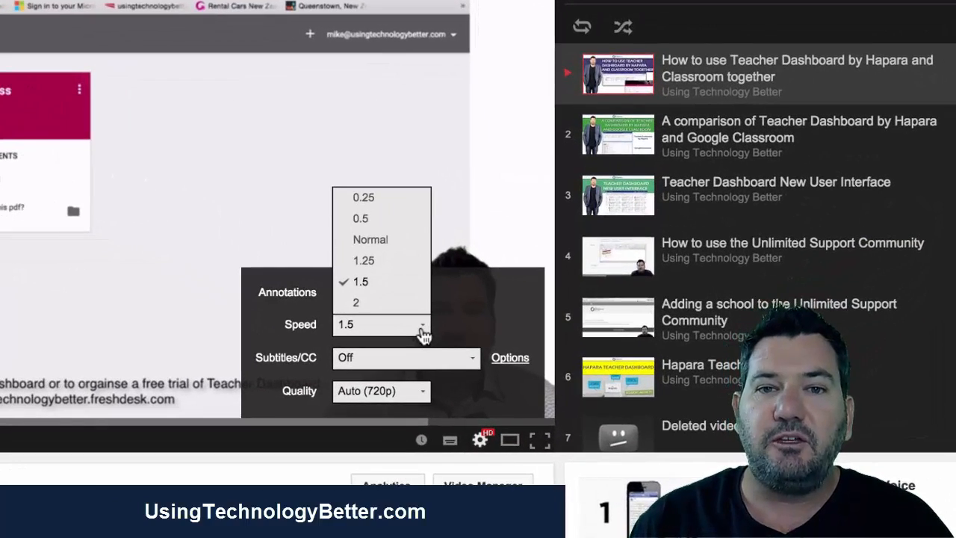
pyautogui.moveTo(403, 197)
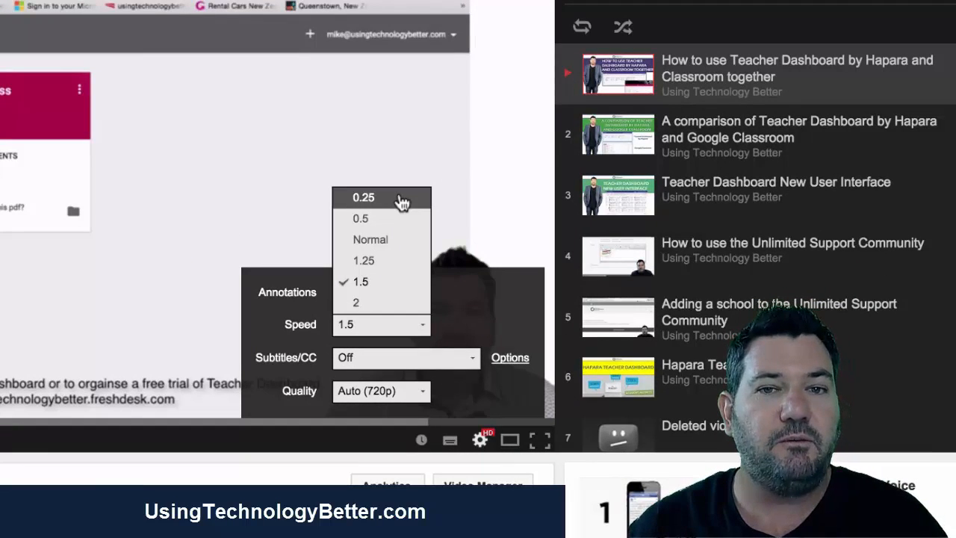
pyautogui.moveTo(402, 251)
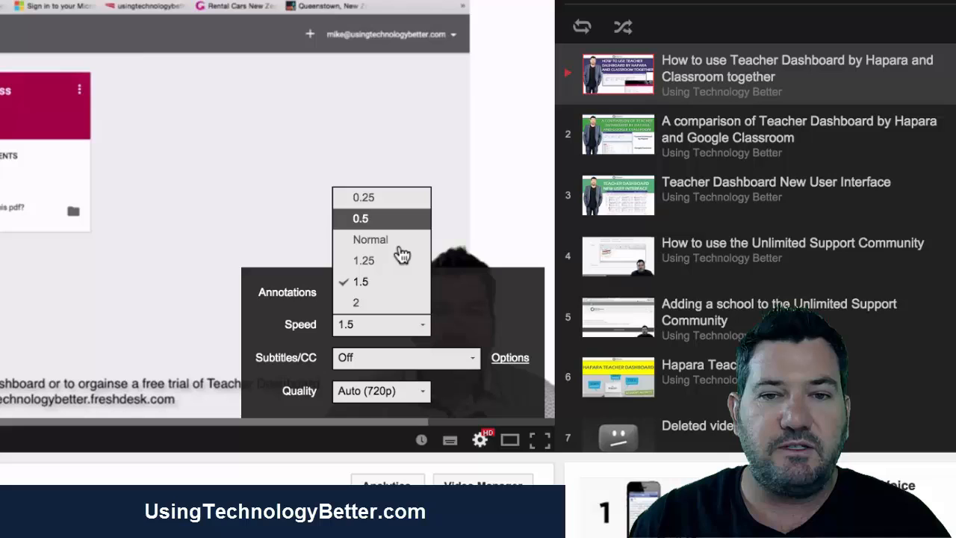
pyautogui.moveTo(403, 260)
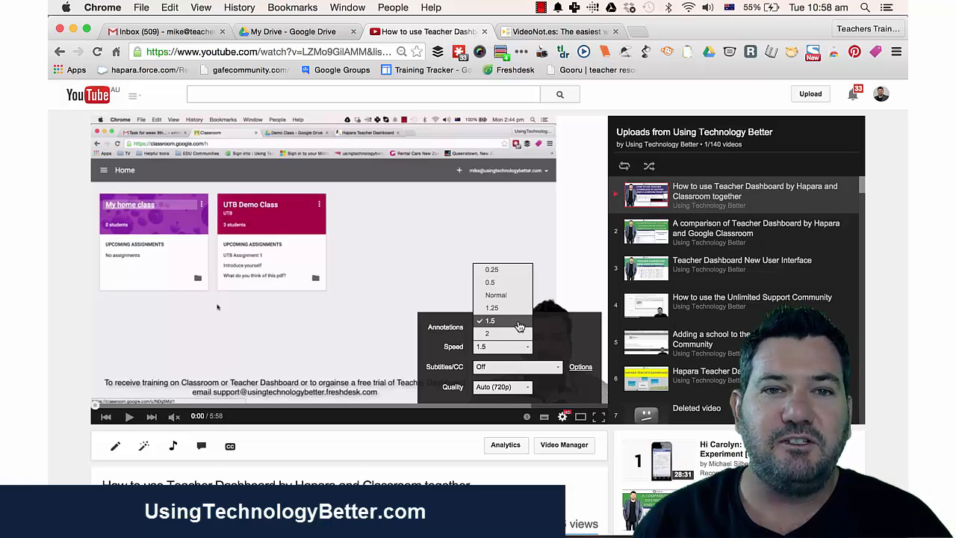
pyautogui.moveTo(594, 259)
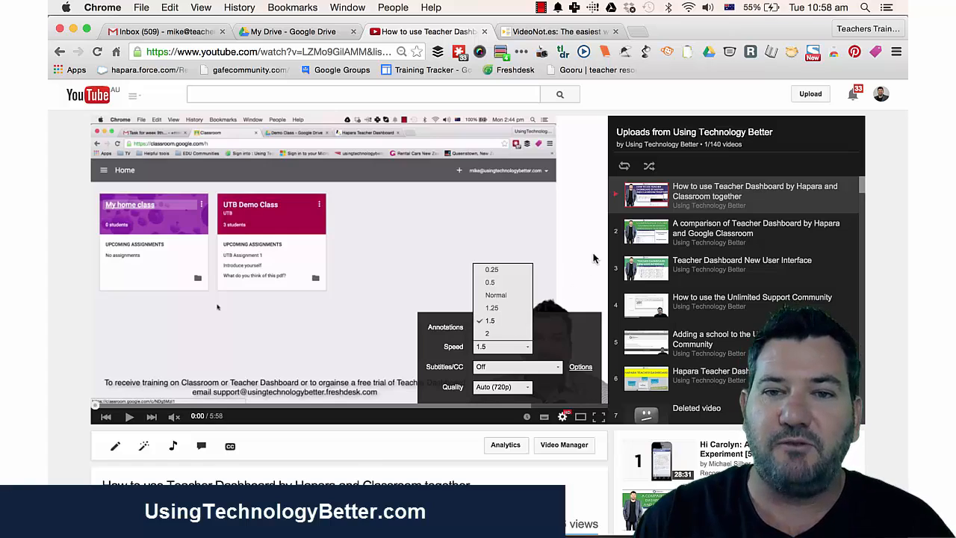
# Reveal the Share panel below the video with social sites and the short link.
pyautogui.scroll(-3)
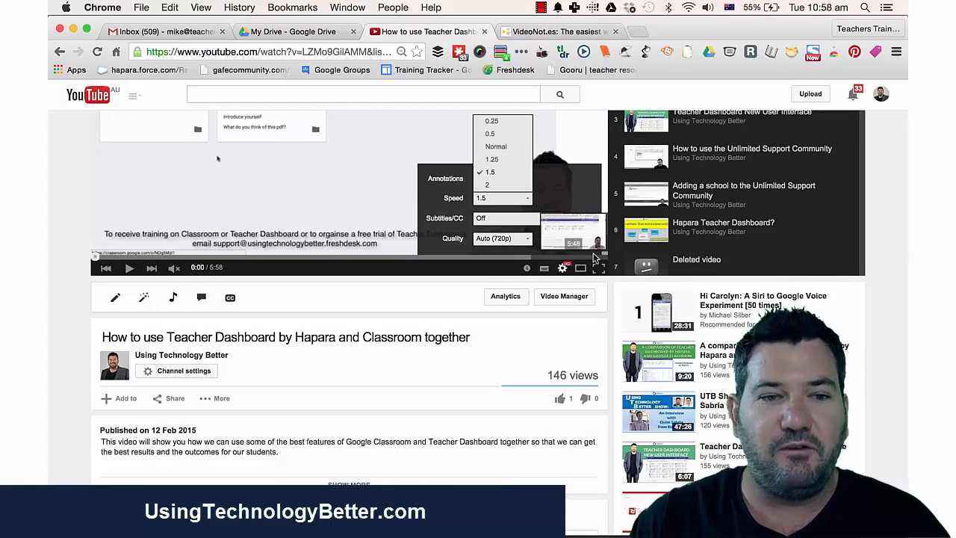
pyautogui.scroll(-3)
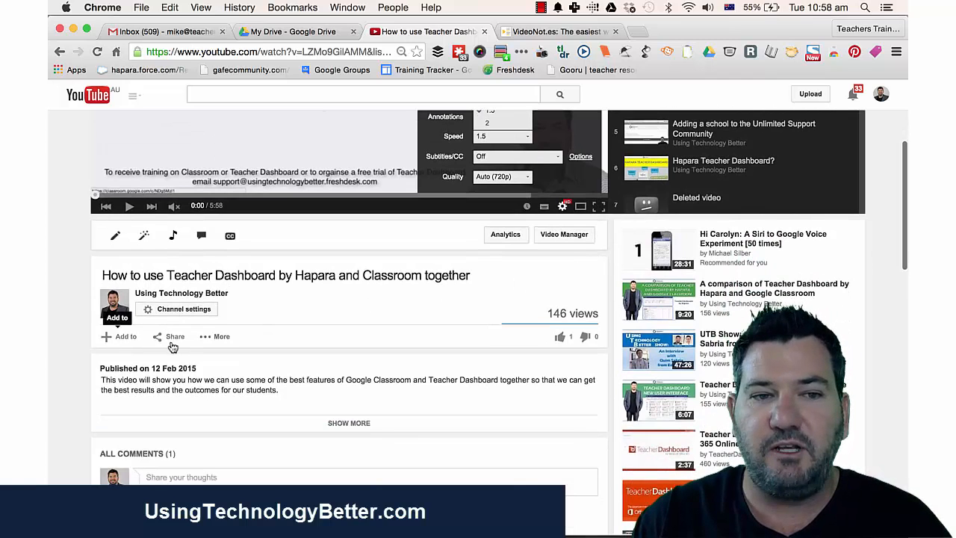
pyautogui.moveTo(175, 337)
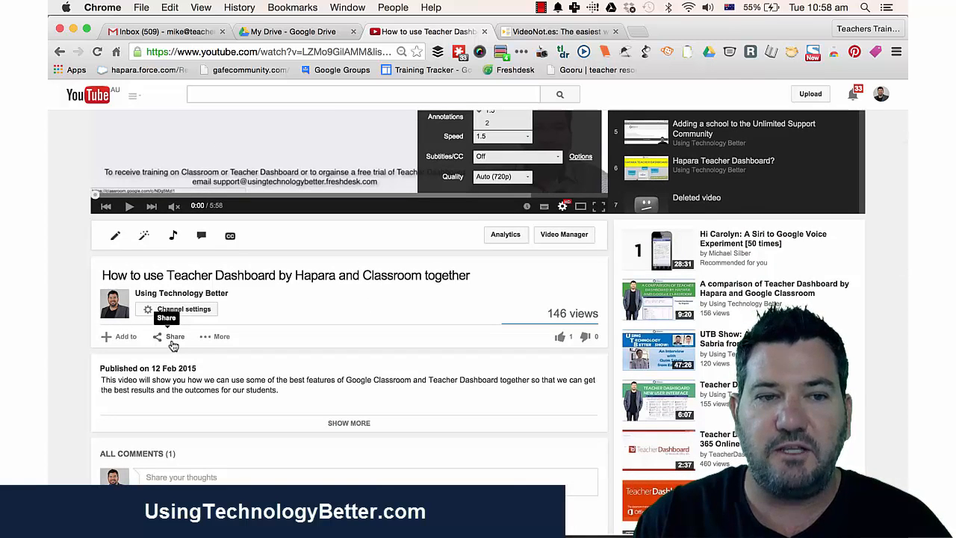
pyautogui.click(170, 336)
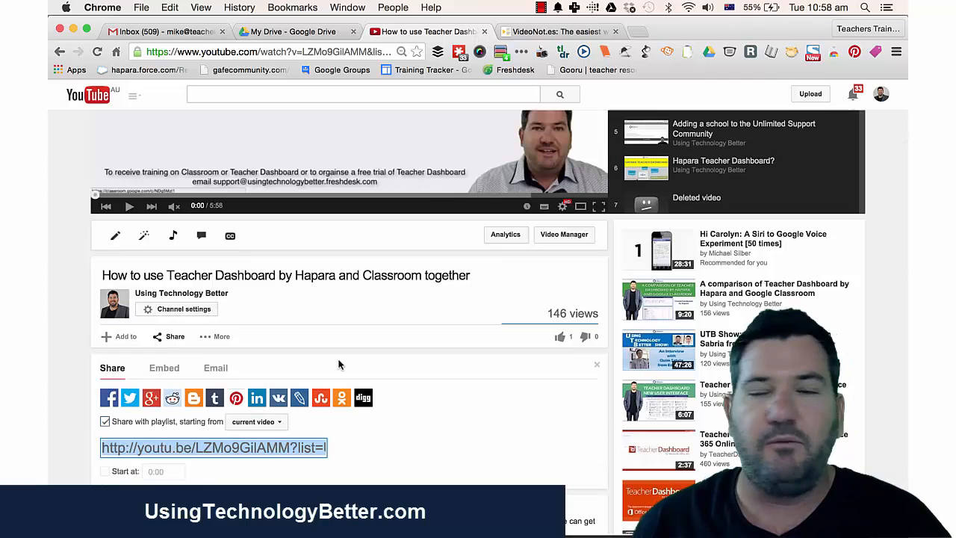